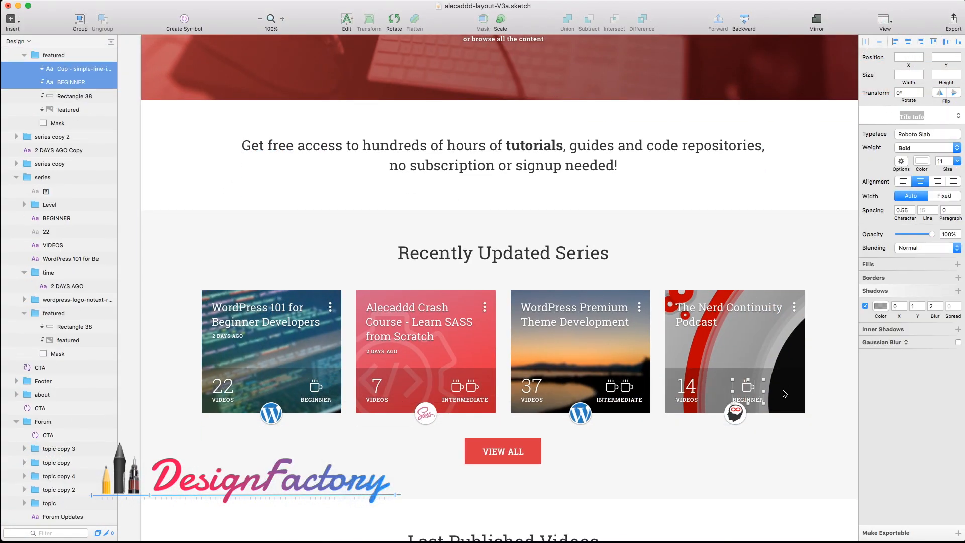
Swap the card icon for headphones via the Icon Font grid and set the video count to 15.
left_click(231, 6)
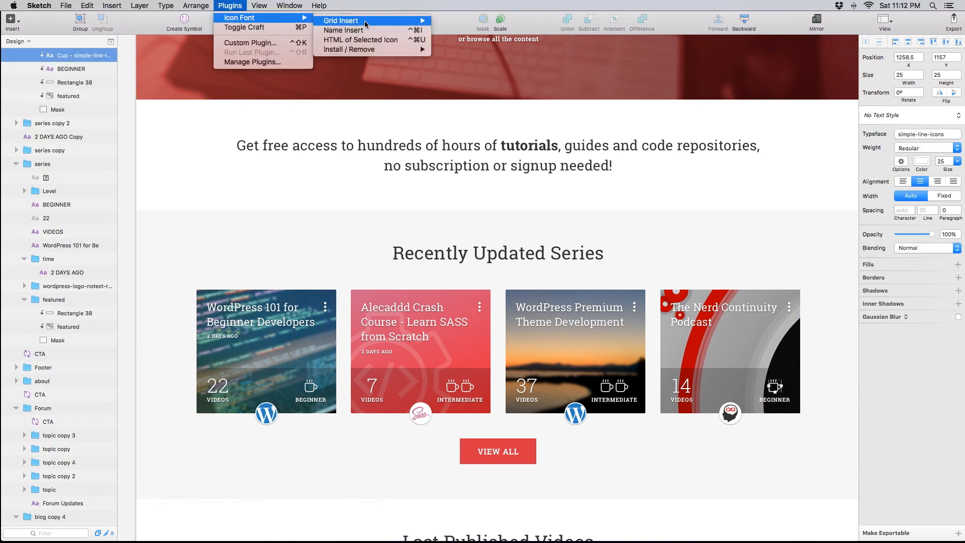
left_click(340, 20)
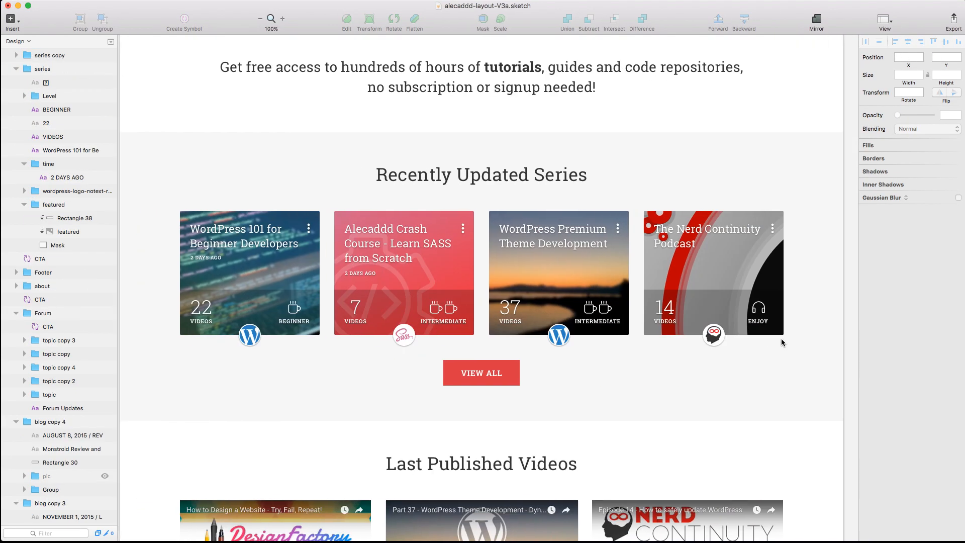
left_click(42, 68)
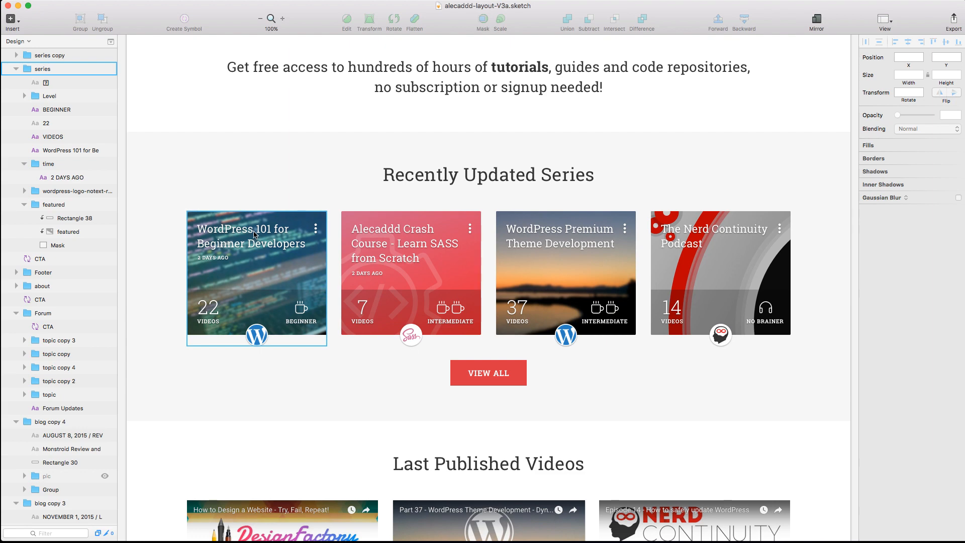
left_click(54, 232)
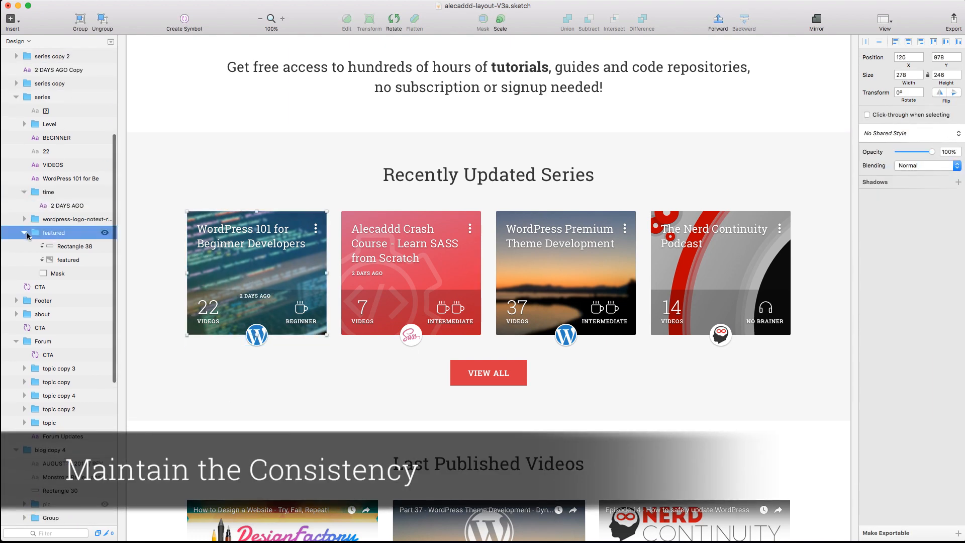
left_click(61, 285)
type("15")
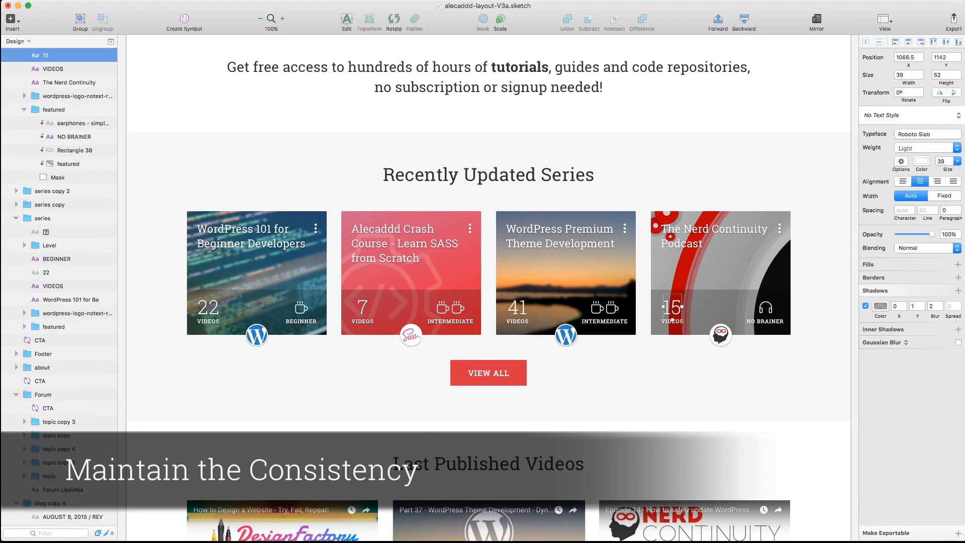
Scroll down past the View Blog button to the About section and footer.
scroll("down", 3)
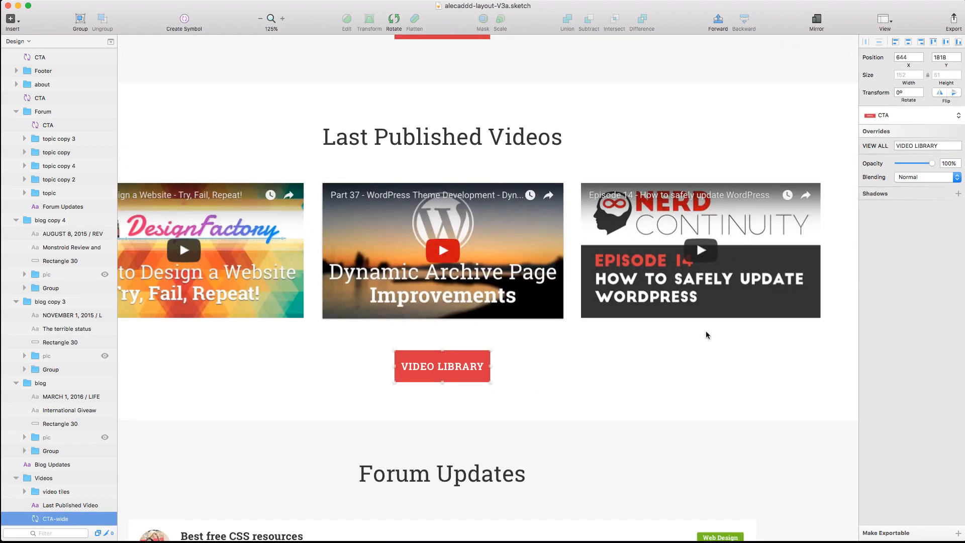
scroll("down", 3)
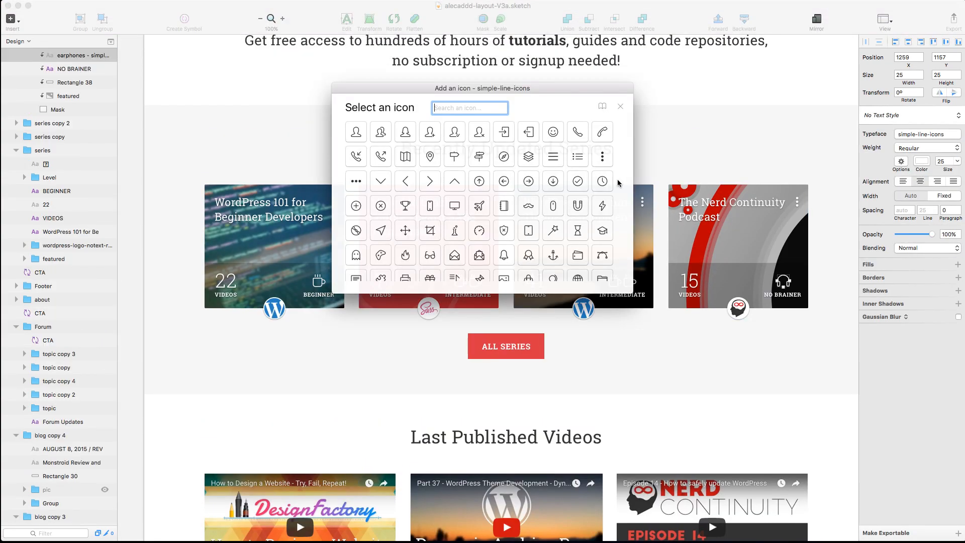
scroll("down", 3)
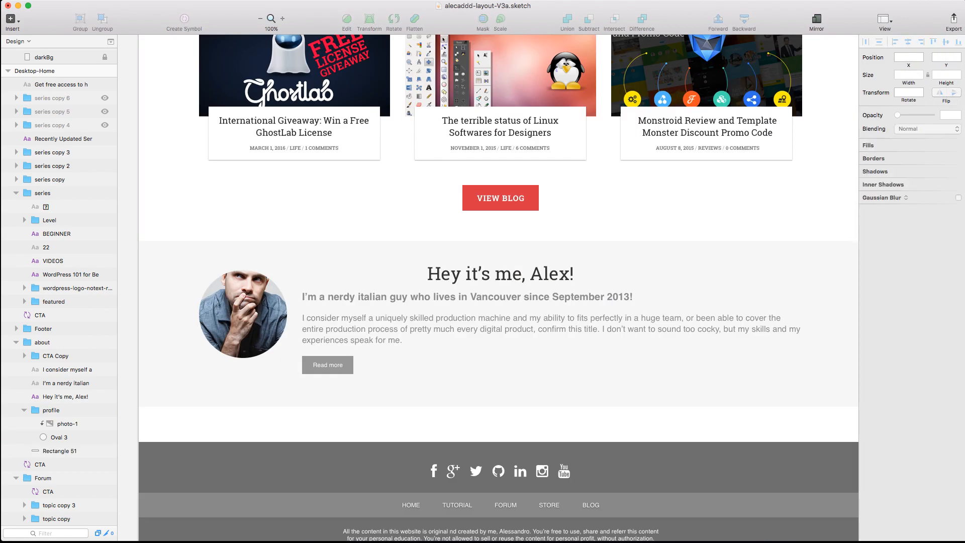
Restyle the About subtitle as Paragraph and paste the Hello everyone message with bold names.
left_click(65, 396)
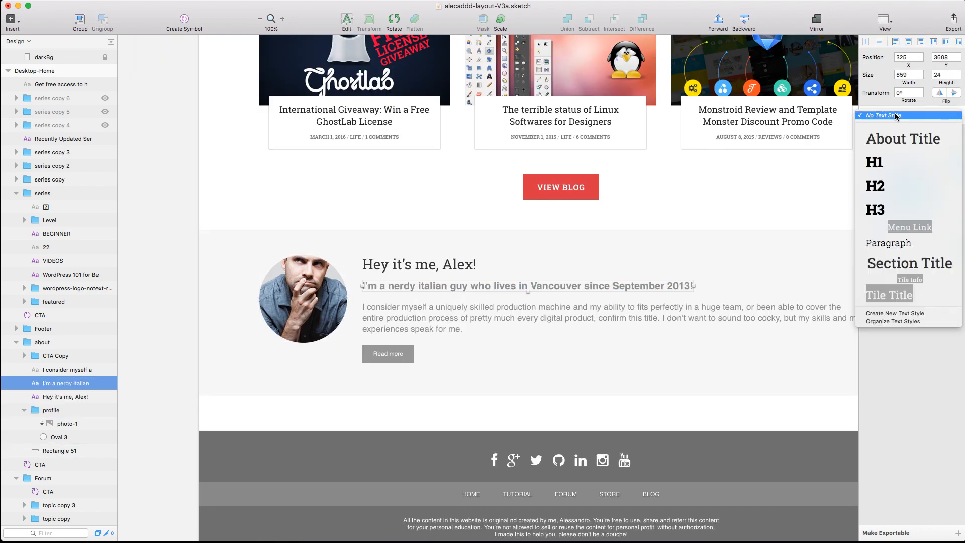
left_click(889, 244)
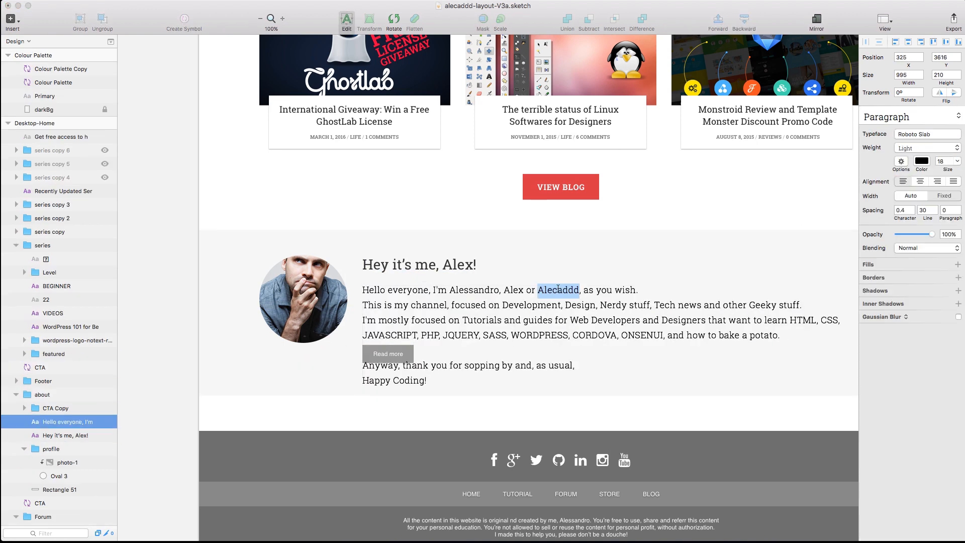
left_click(682, 405)
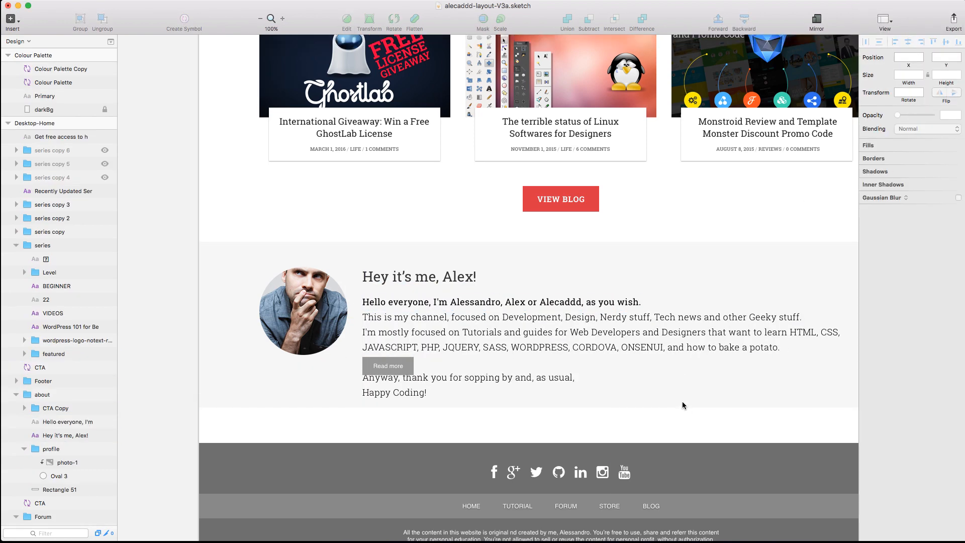
left_click(68, 421)
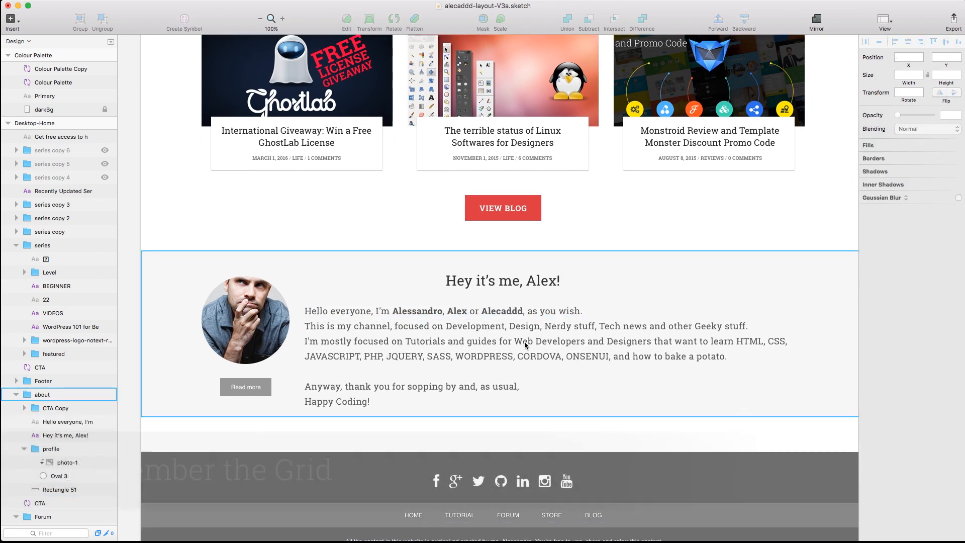
Align the Read more button and fixed-width paragraph to the grid, with lines beside the heading.
left_click(67, 422)
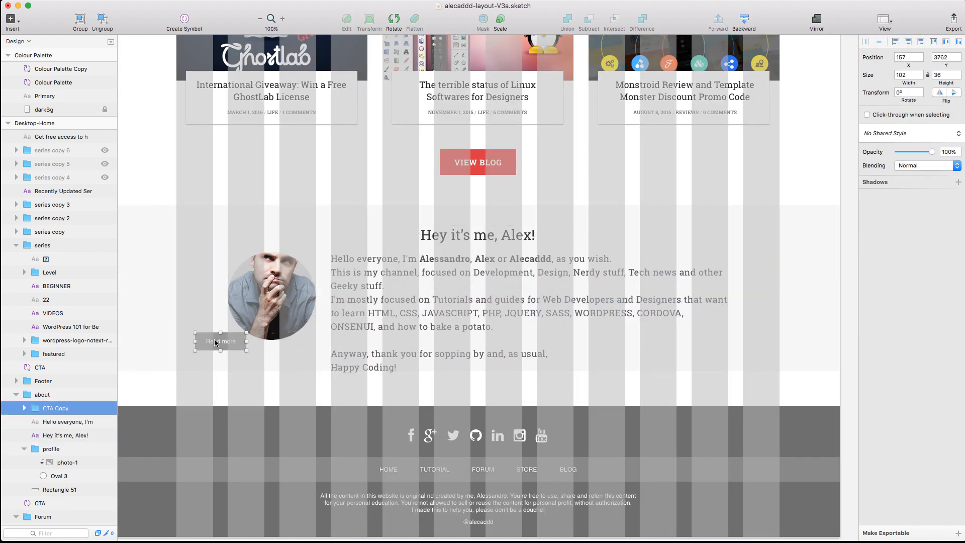
left_click(68, 421)
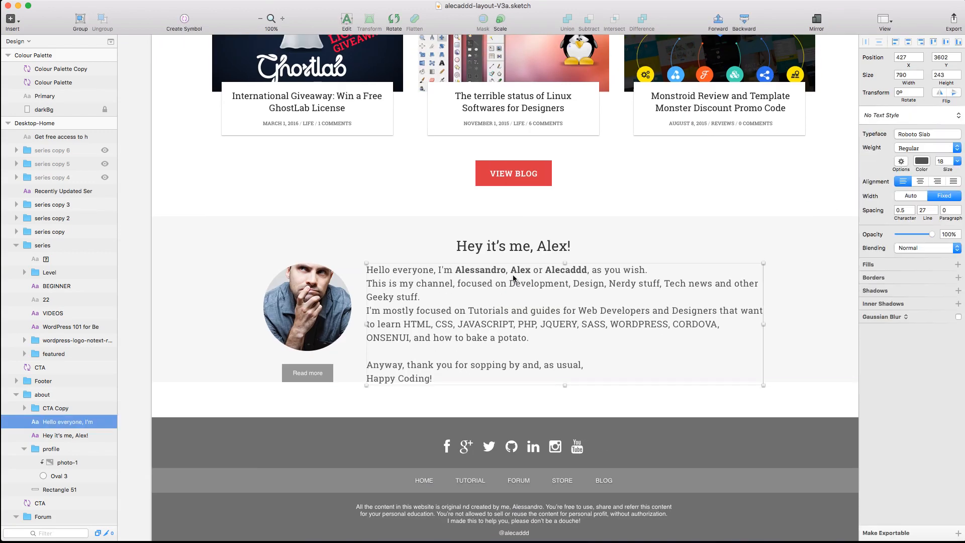
left_click(62, 490)
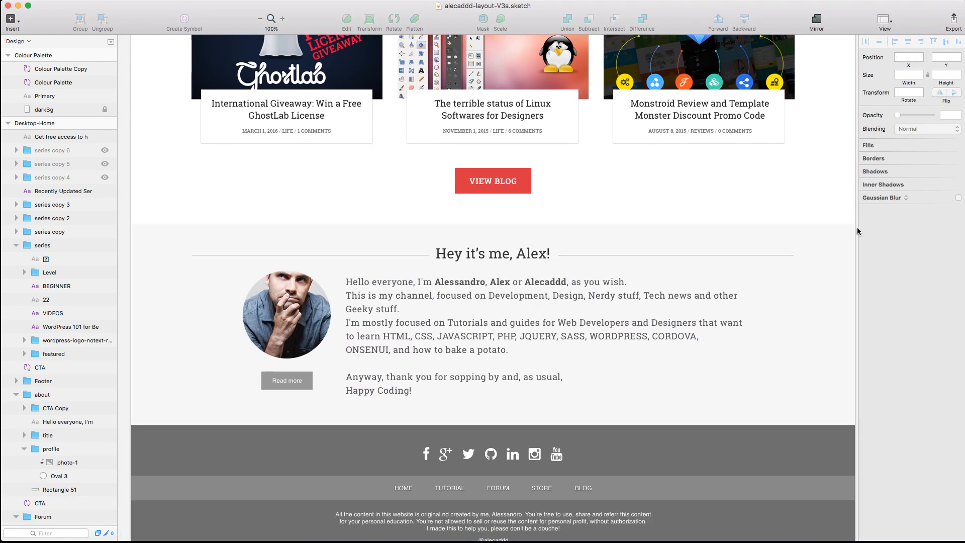
Rewrite the paragraph with 'how to build beatiful products' and bold WEB, removing the bottom divider line.
left_click(60, 489)
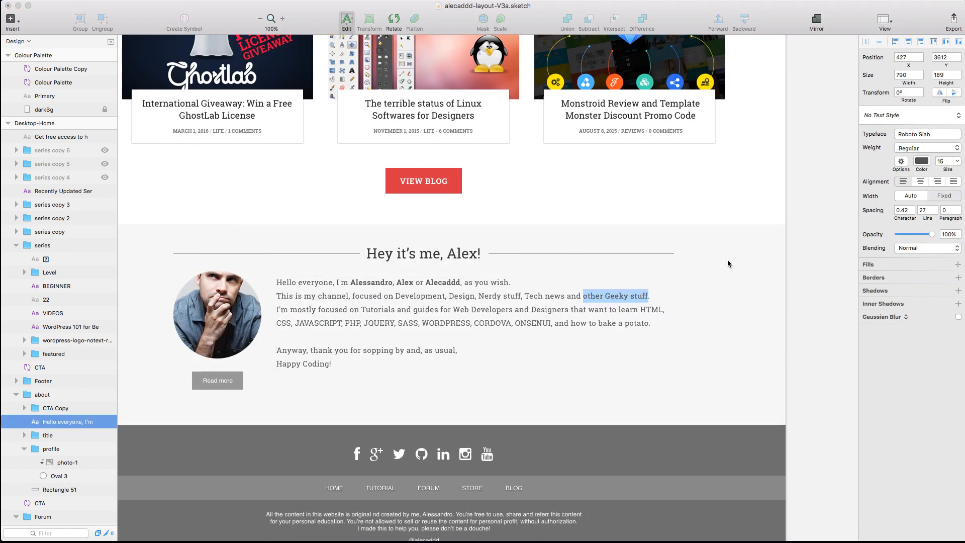
left_click(945, 196)
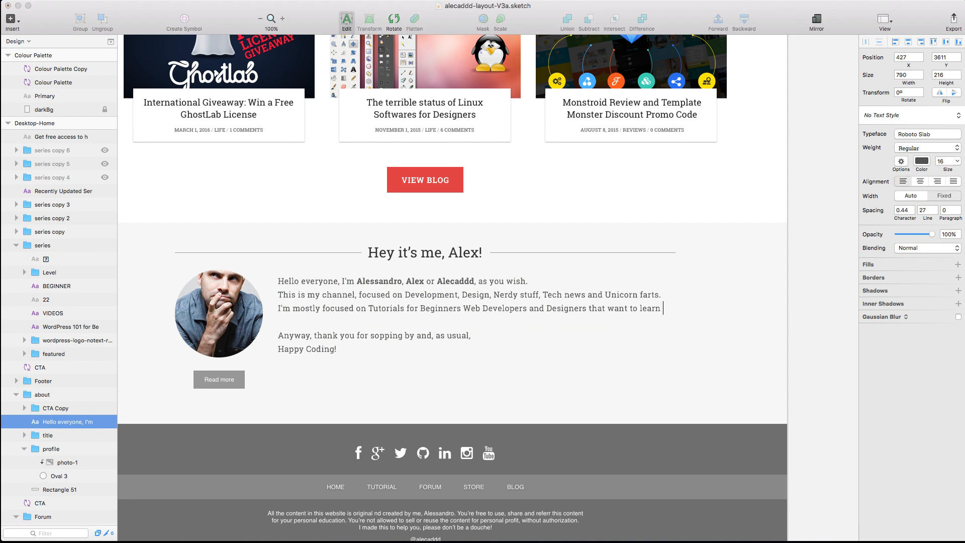
type("how to build beatiful products")
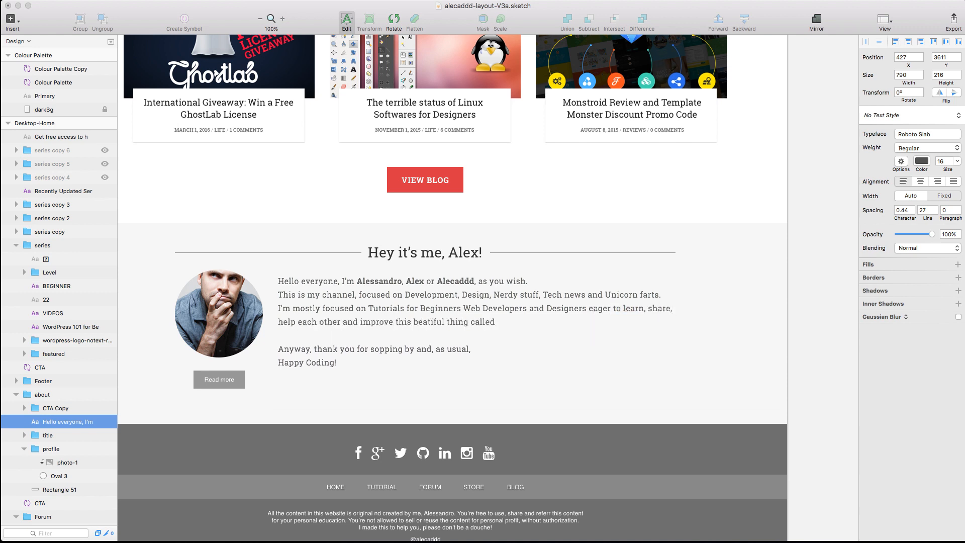
type("WEB.")
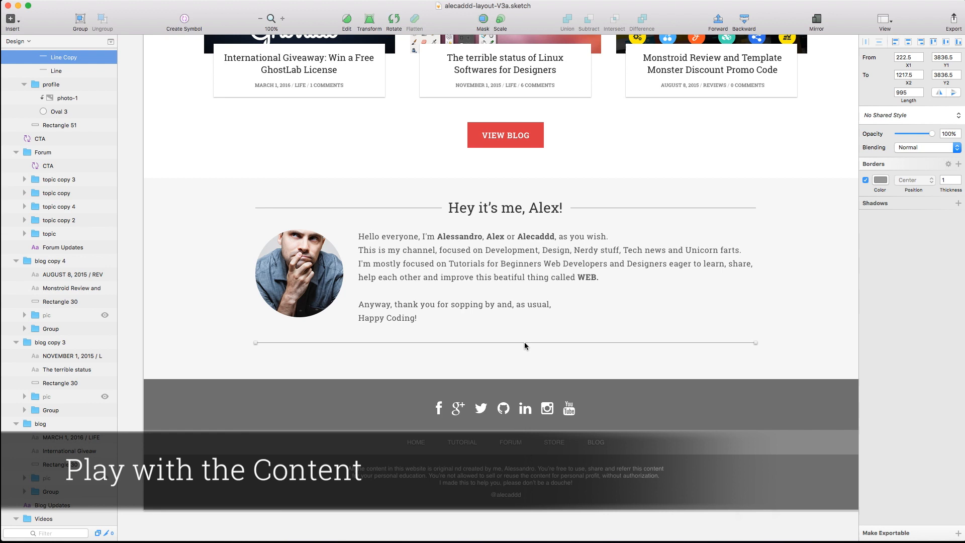
left_click(59, 112)
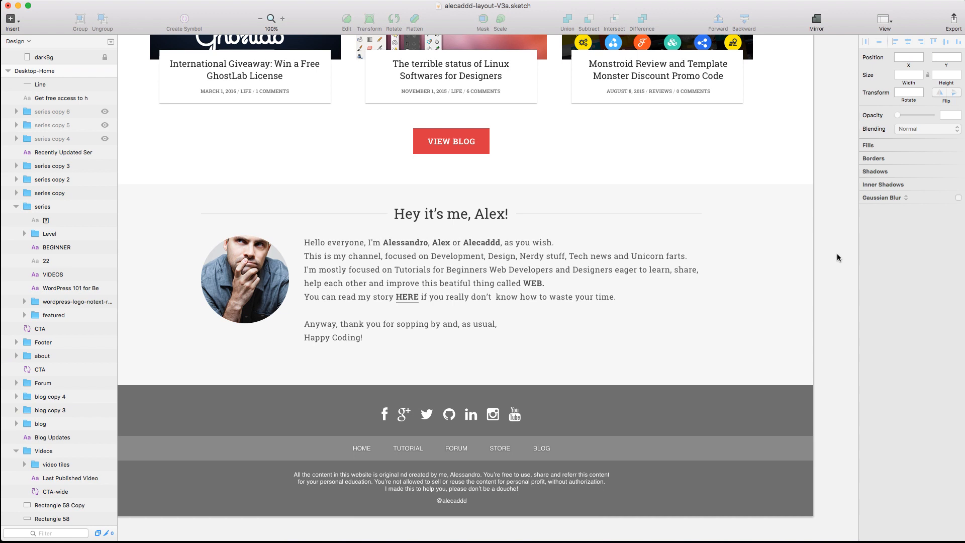
Add the Newsletter heading and intro text ending 'all these good stuff. No Spam'.
left_click(40, 84)
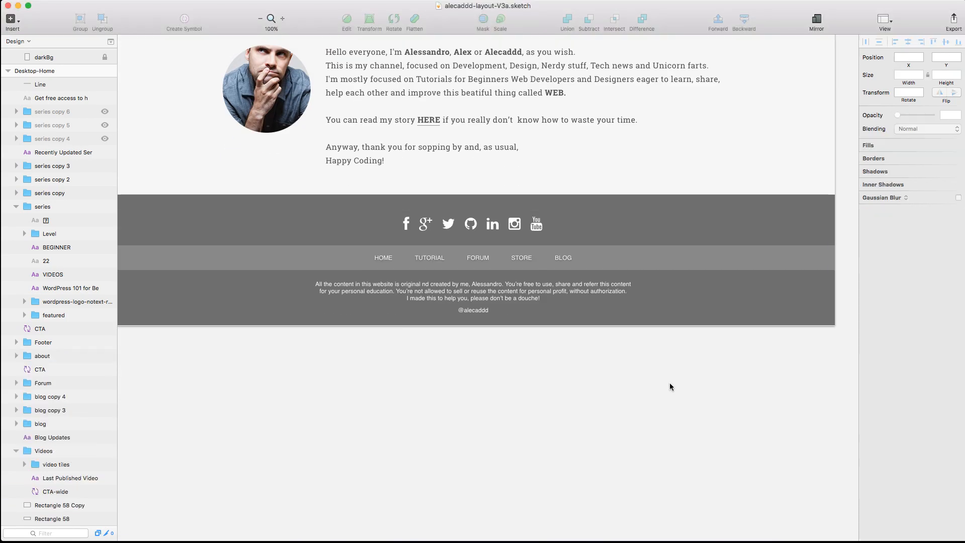
left_click(17, 342)
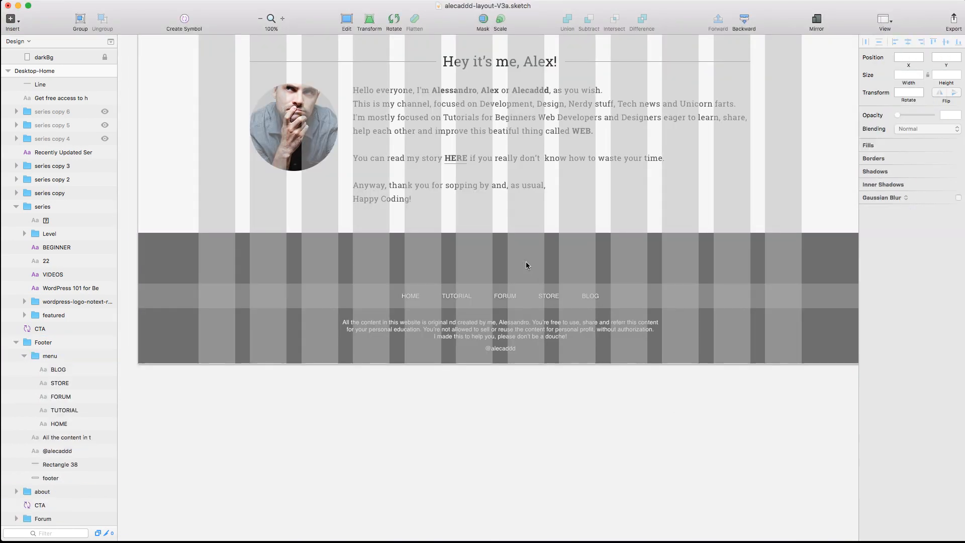
left_click(499, 329)
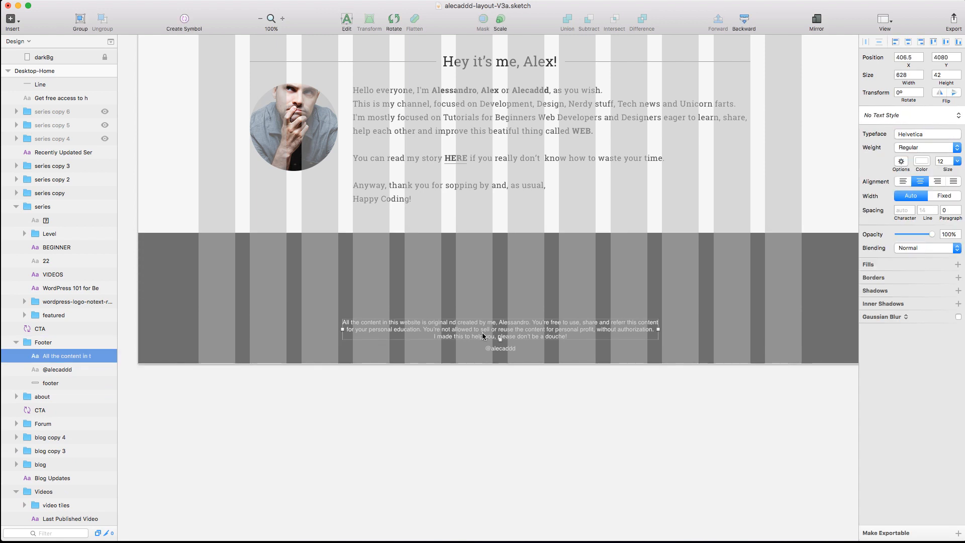
mouse_move(609, 428)
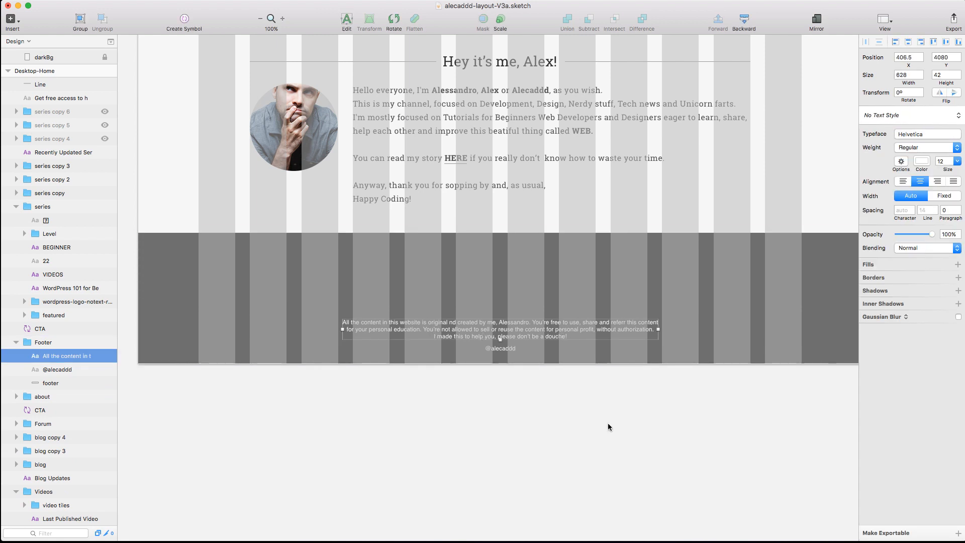
left_click(54, 383)
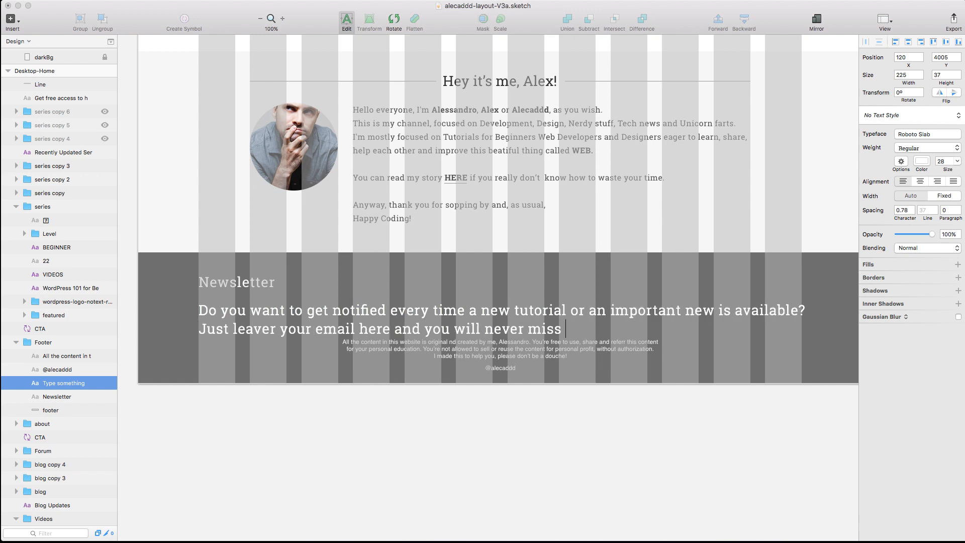
type("all these good stuff. No Spam, I swear.")
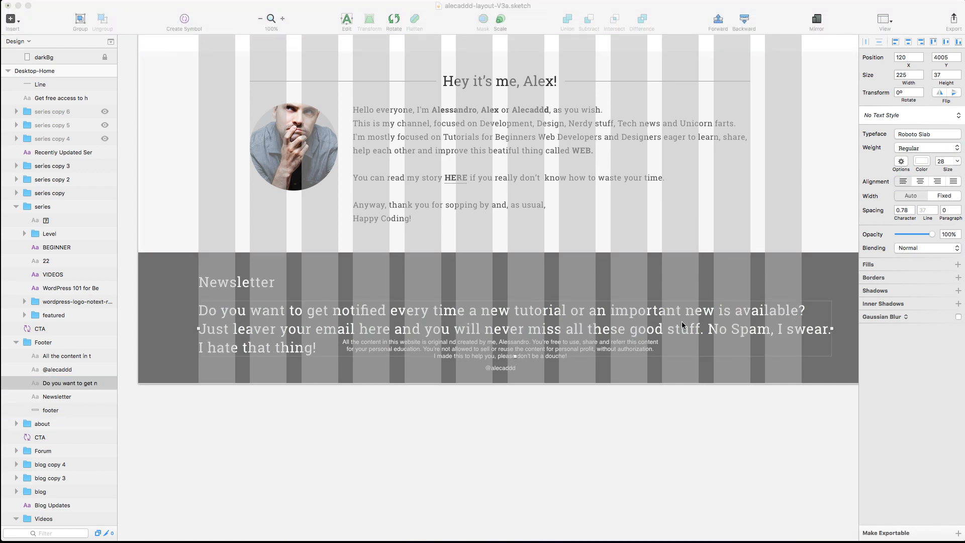
left_click(51, 410)
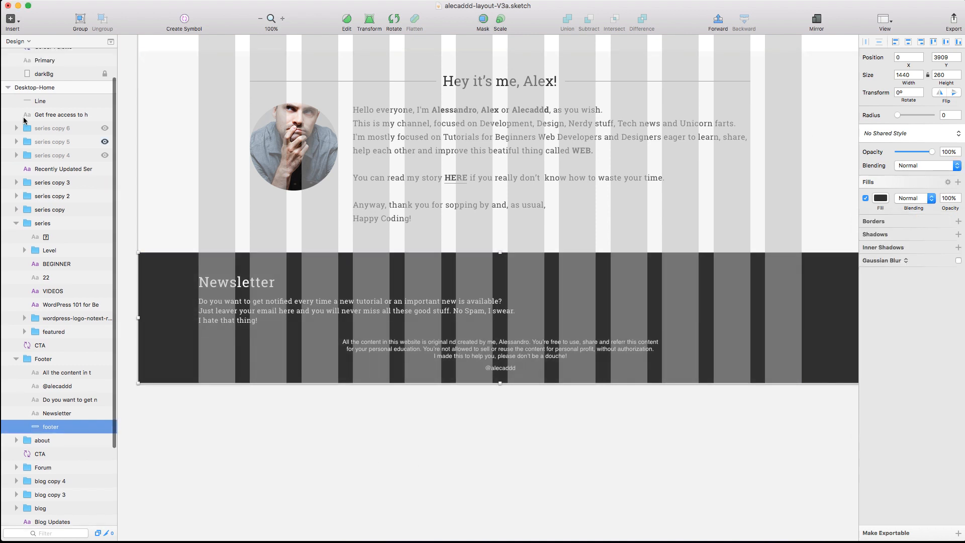
left_click(43, 442)
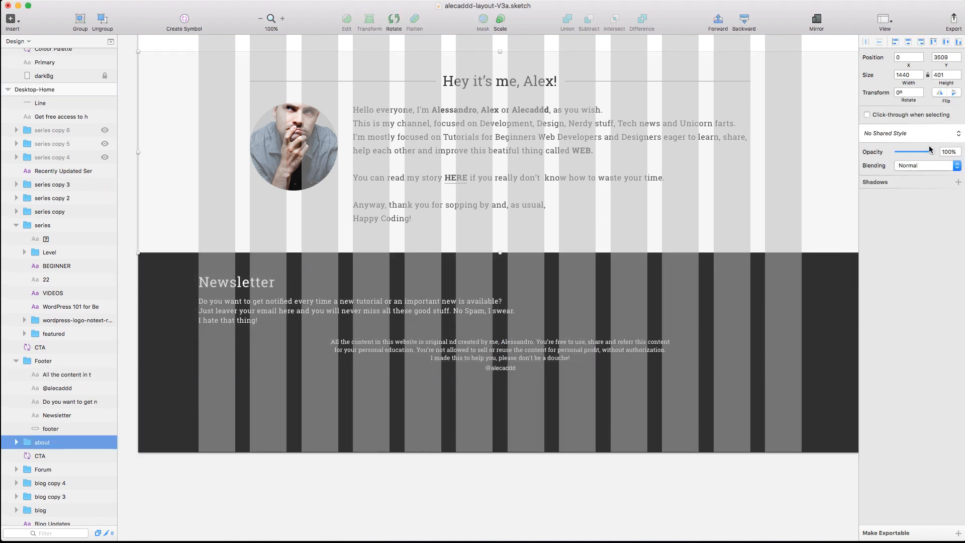
left_click(67, 374)
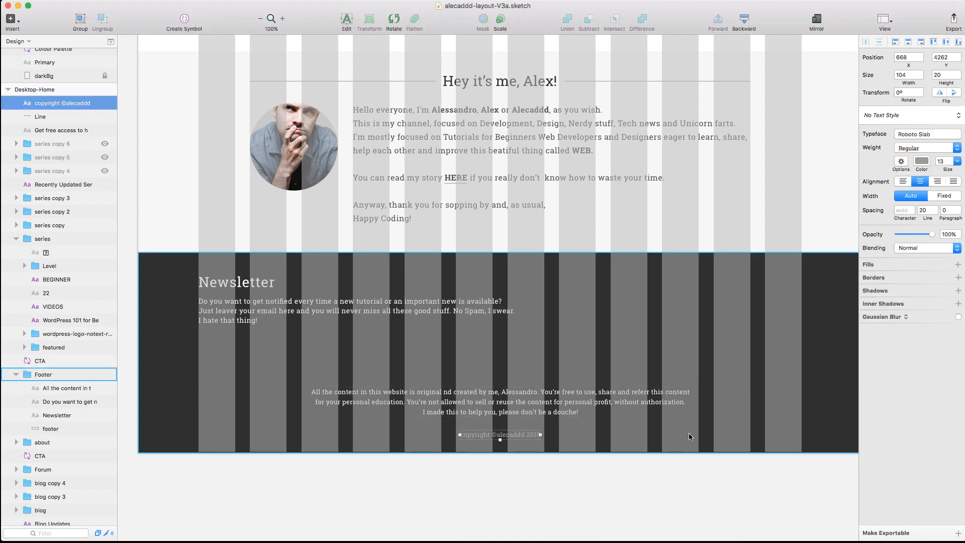
left_click(65, 388)
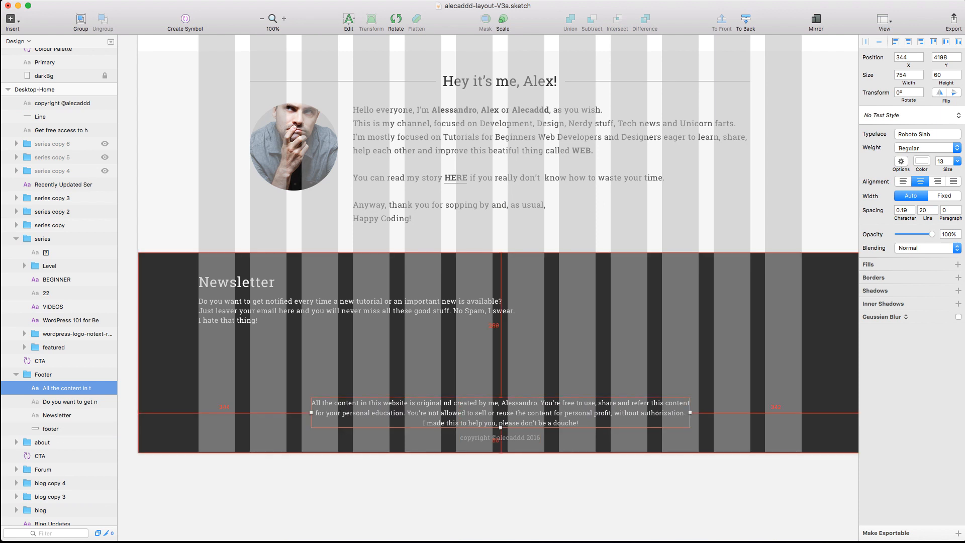
left_click(50, 428)
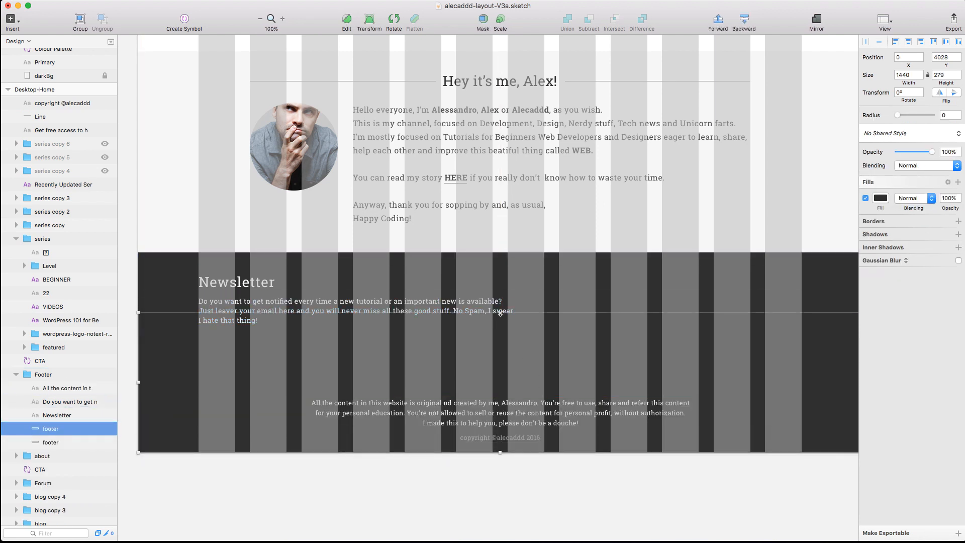
left_click(881, 198)
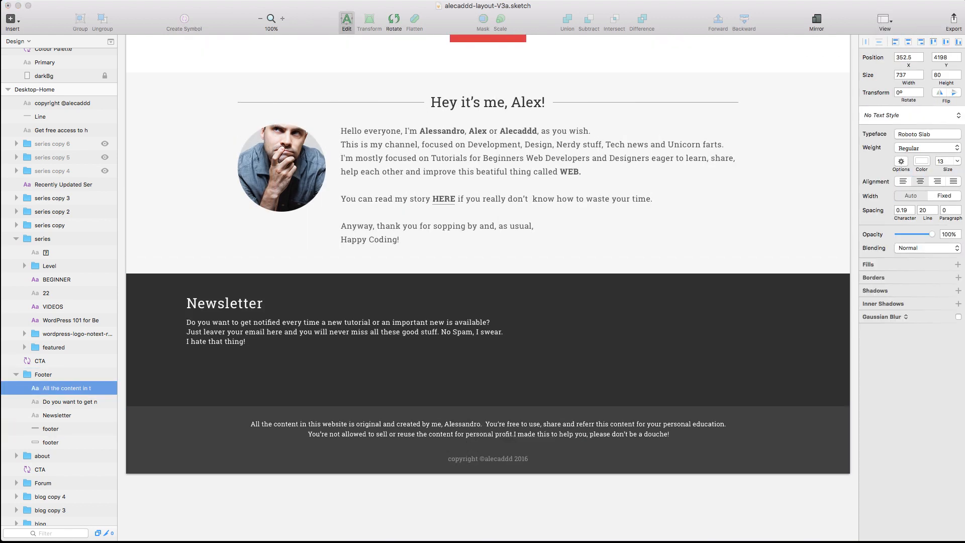
Create a white Your Email field joined to a red SUBSCRIBE button.
left_click(50, 429)
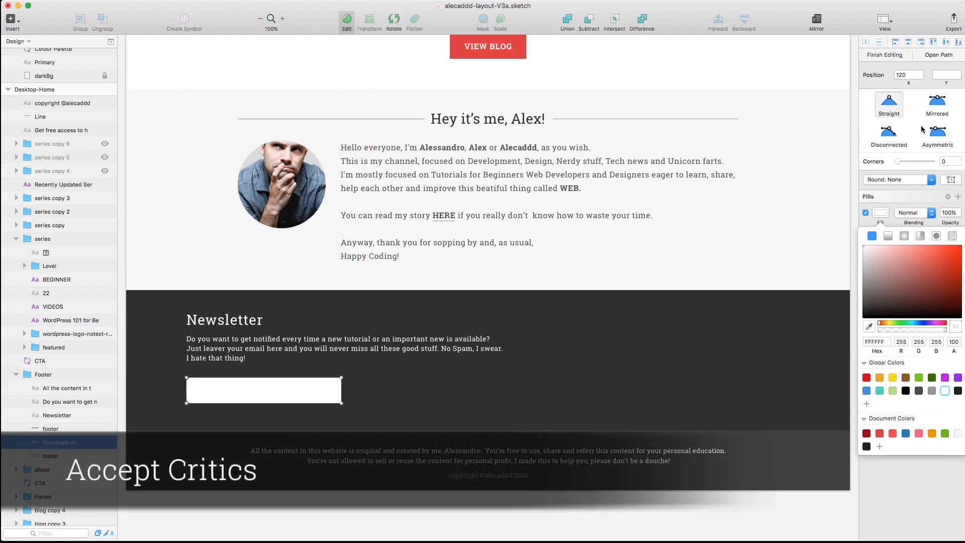
left_click(282, 18)
type("SUBSCRIBE")
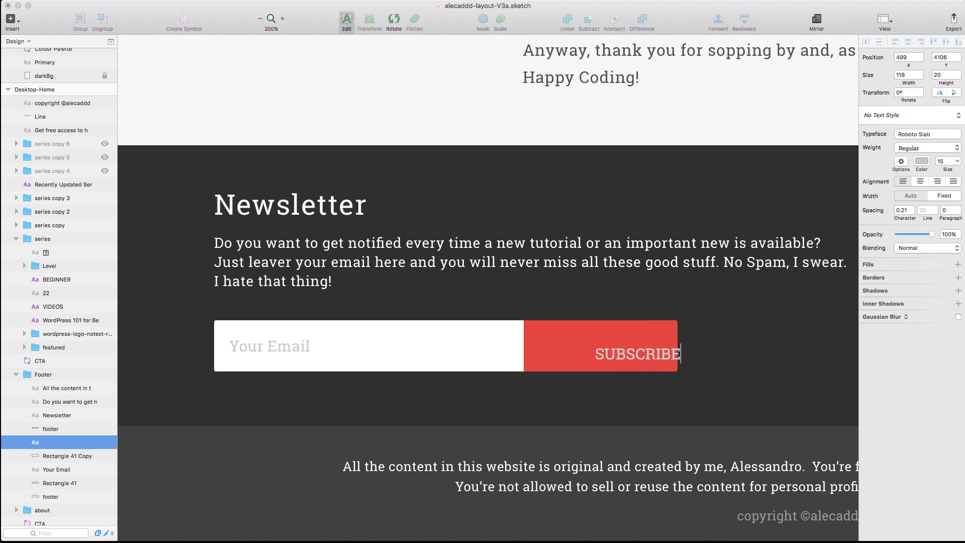
left_click(602, 354)
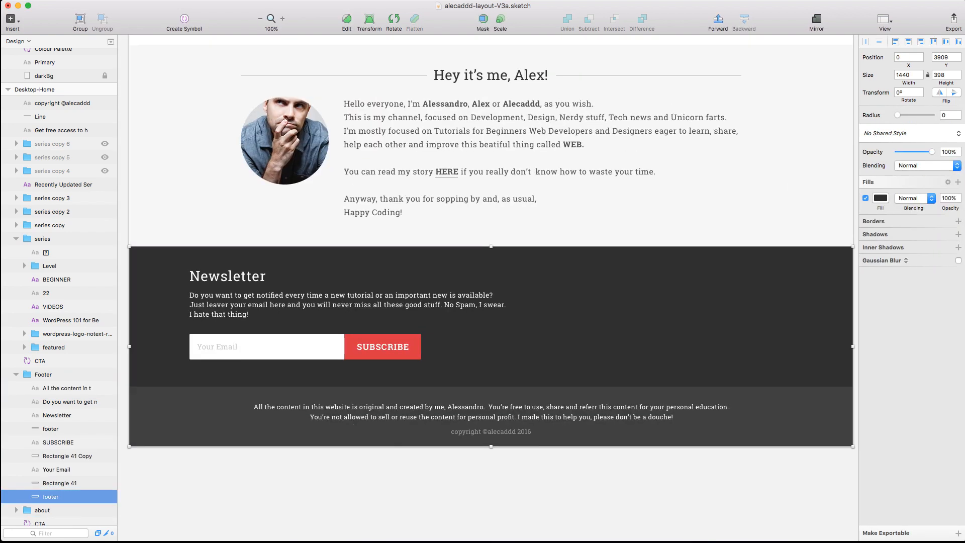
Insert the YouTube play icon from the icon plugin and make it white at size 35.
left_click(55, 470)
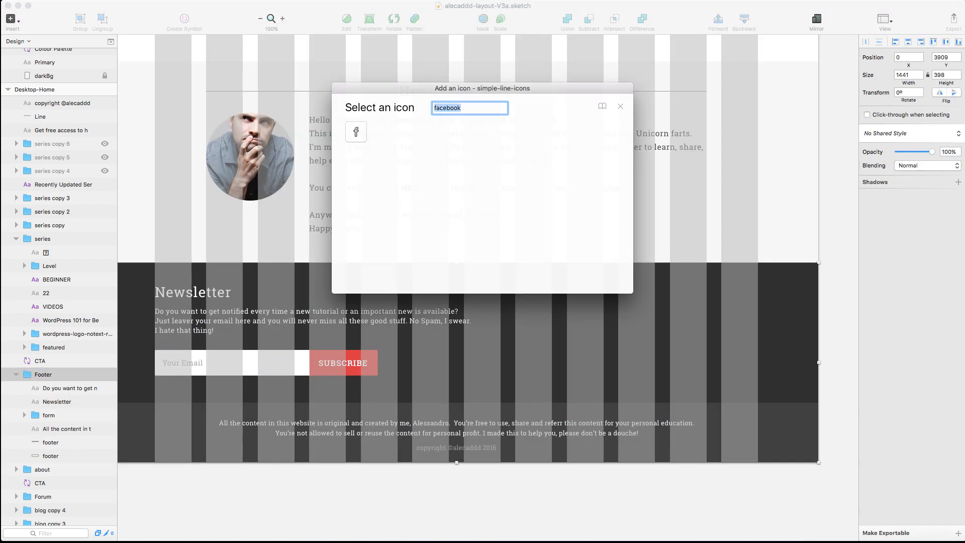
left_click(621, 105)
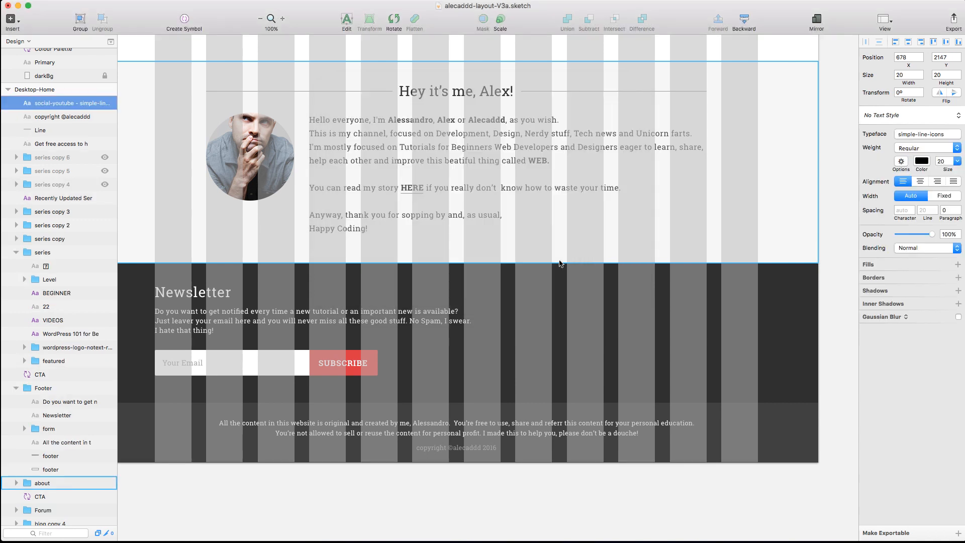
left_click(922, 161)
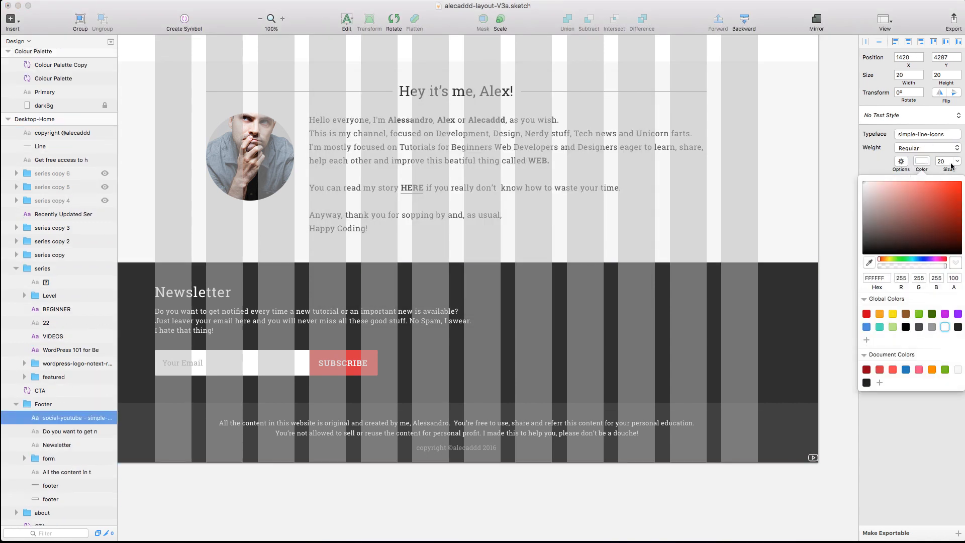
left_click(627, 293)
type("35")
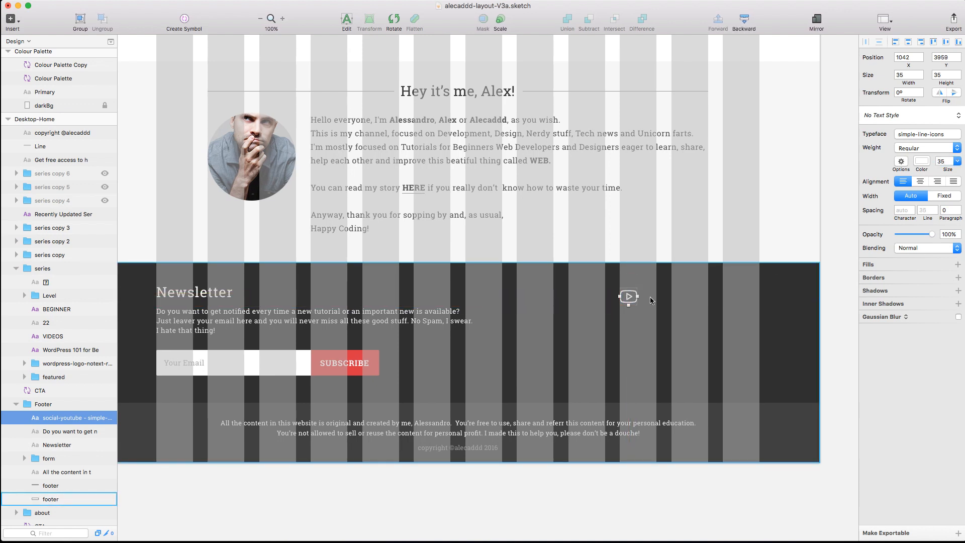
Add a 'YouTube Channel' label, group it with the icon and position it at the footer's right.
left_click(926, 134)
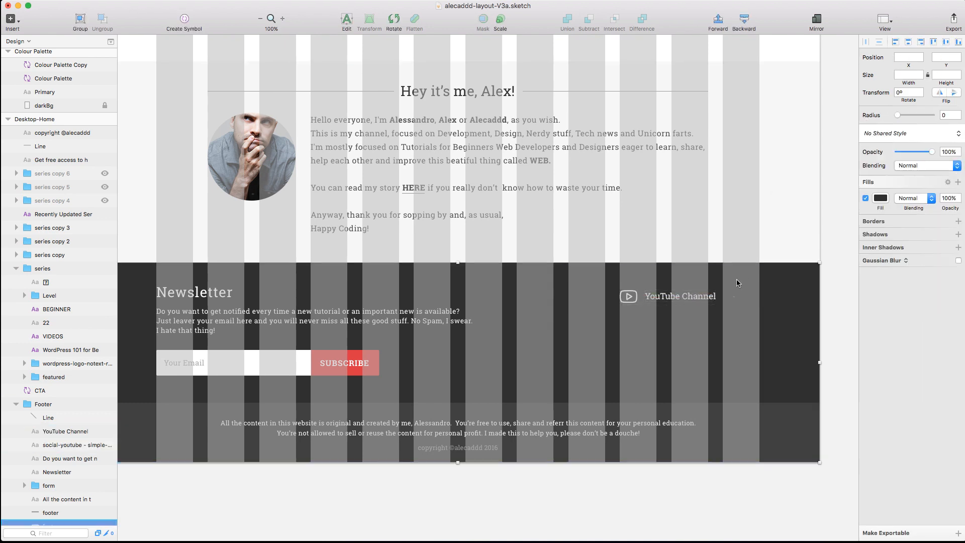
left_click(680, 296)
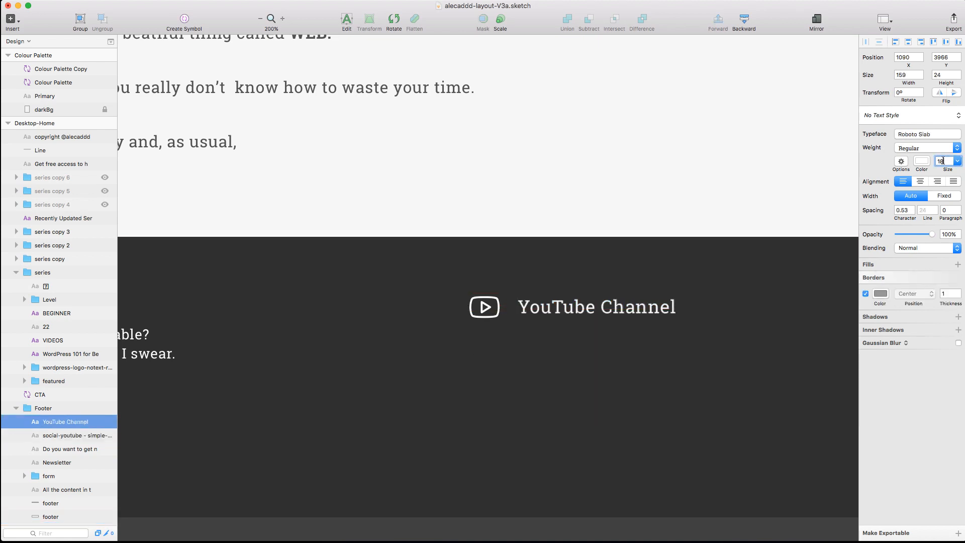
left_click(78, 435)
type("social1")
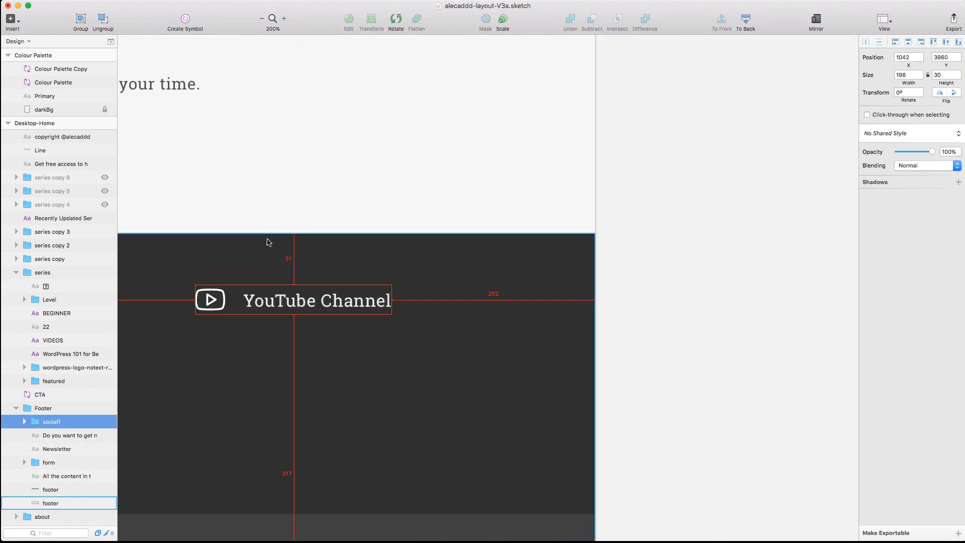
left_click(261, 18)
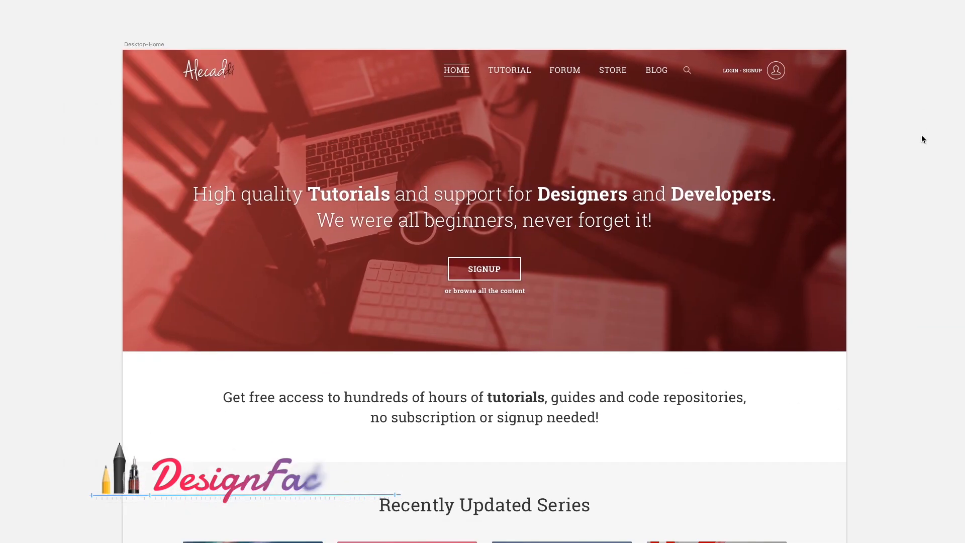
Scroll through the full homepage mockup in presentation mode.
scroll("down", 3)
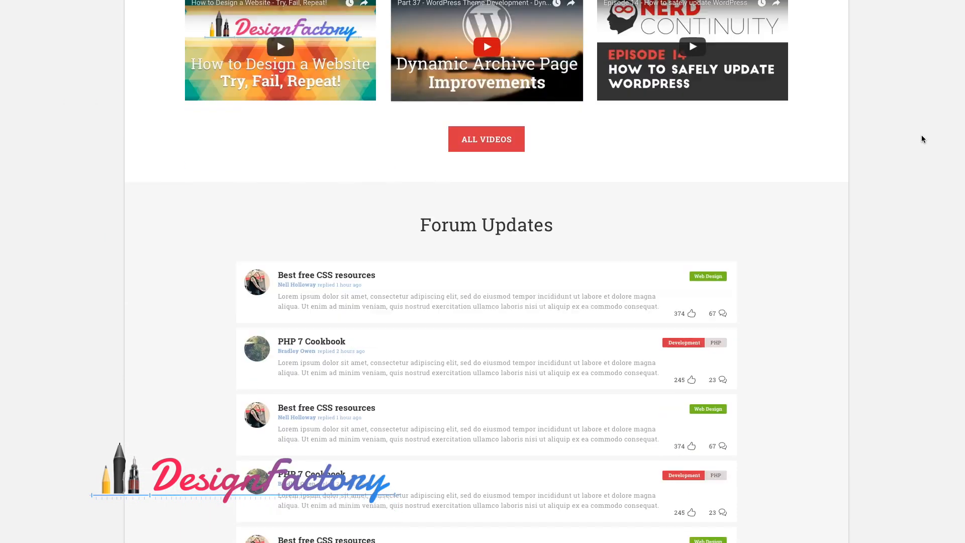